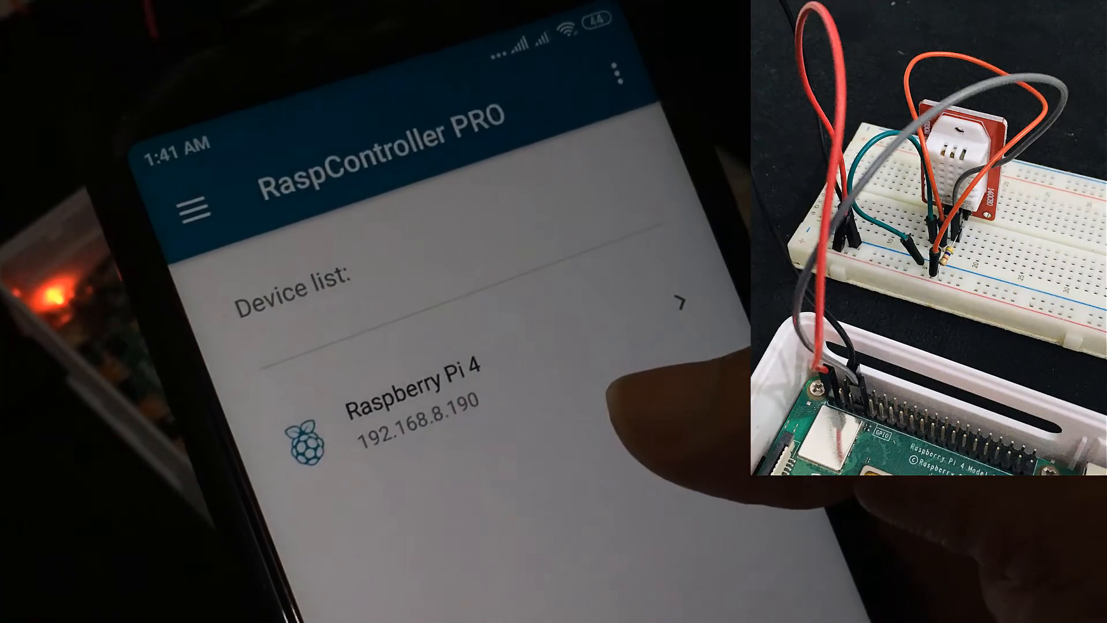
# Enter the Raspberry Pi 4 device and reach the sensor type choices for the DHT22 on GPIO4
pyautogui.click(412, 405)
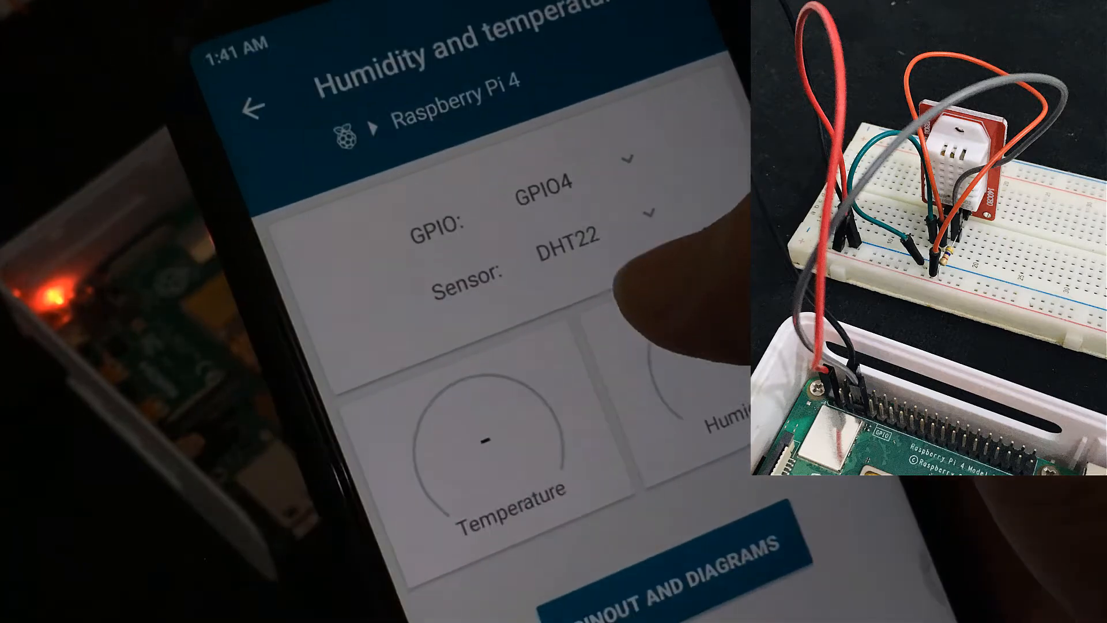
pyautogui.click(566, 267)
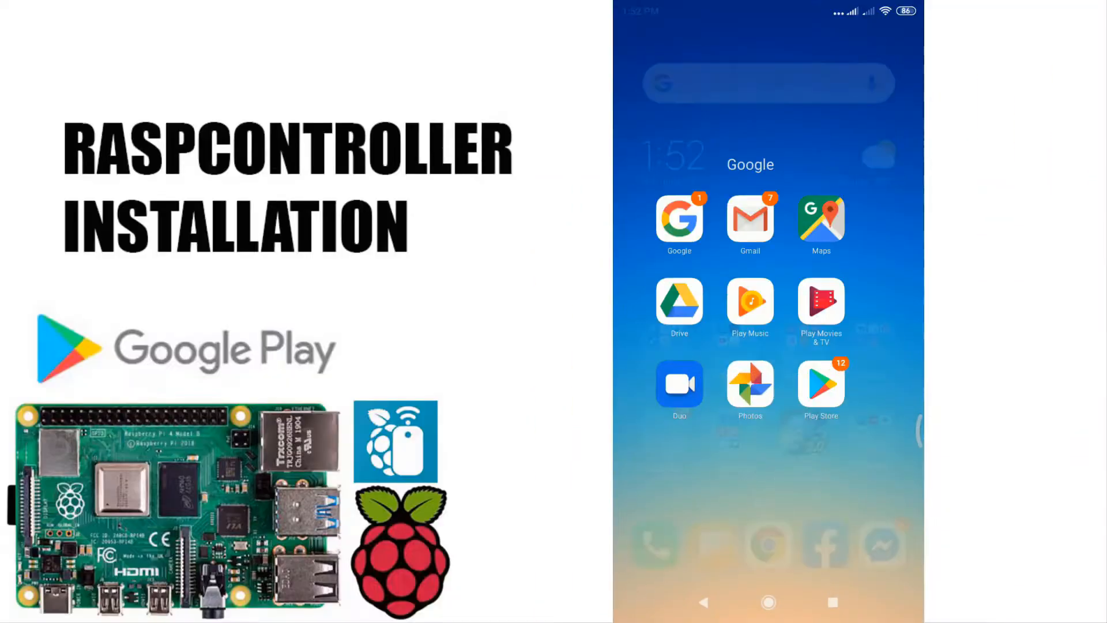
# Launch Google Play Store and search for 'rasp' to find RaspController
pyautogui.click(820, 387)
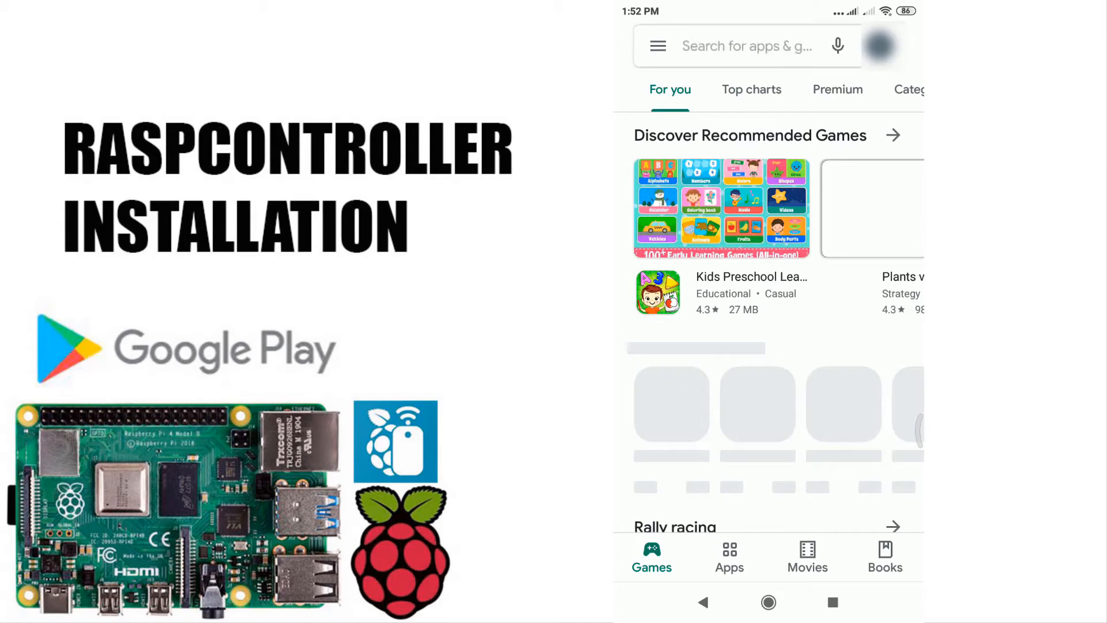
pyautogui.click(745, 45)
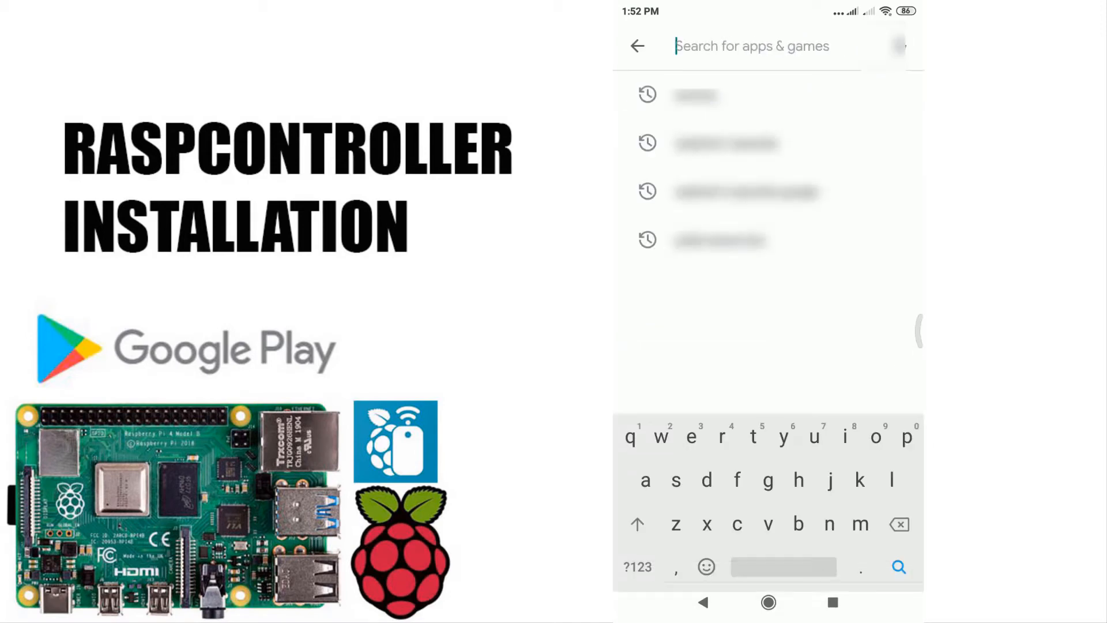
pyautogui.write('rasp')
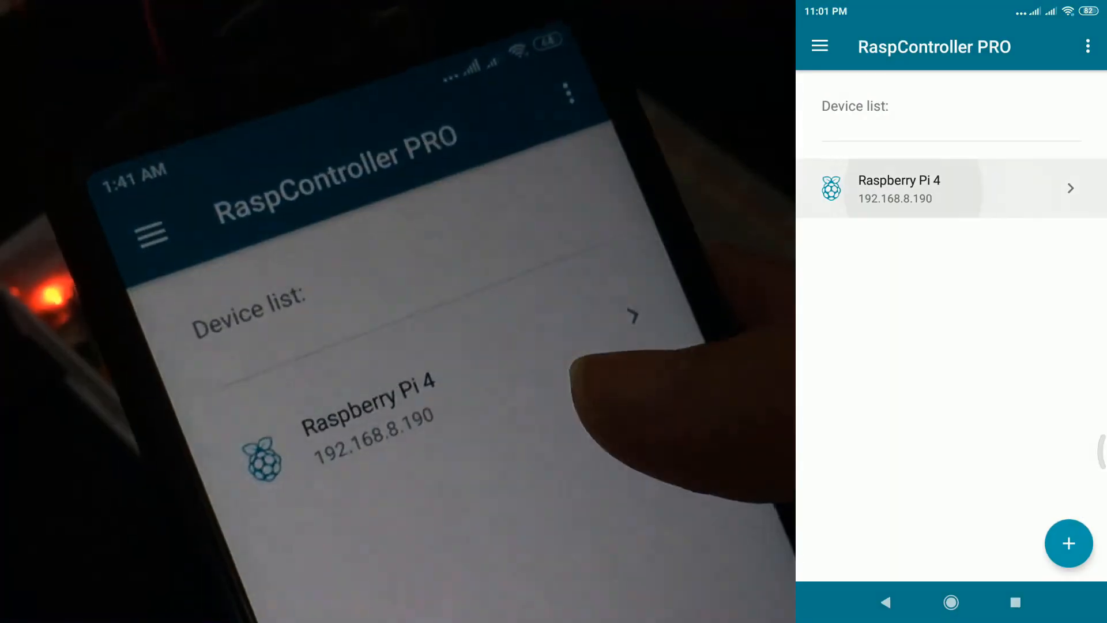
# Enter Raspberry Pi 4, start Humidity and temperature DHT11/22 and choose DHT22 as the sensor on GPIO4
pyautogui.click(914, 188)
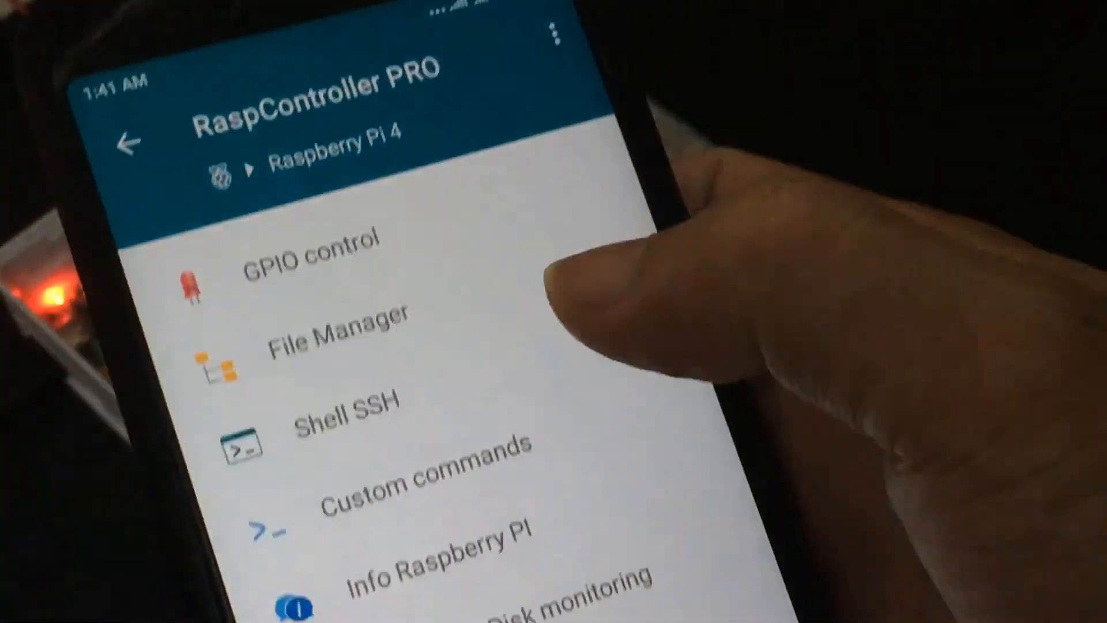
pyautogui.scroll(-3)
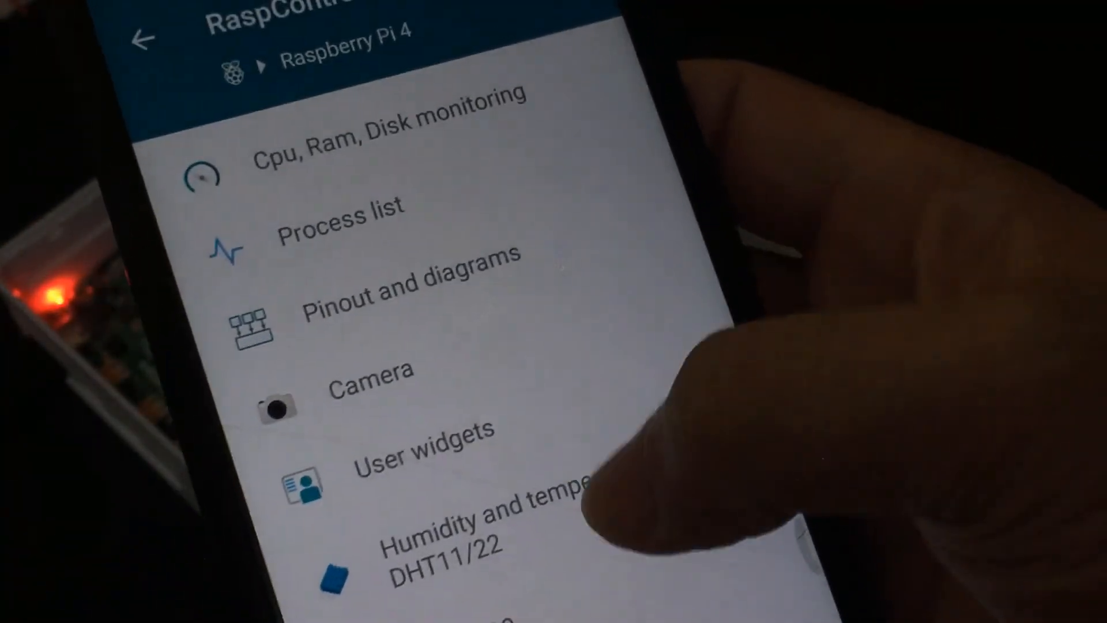
pyautogui.click(458, 537)
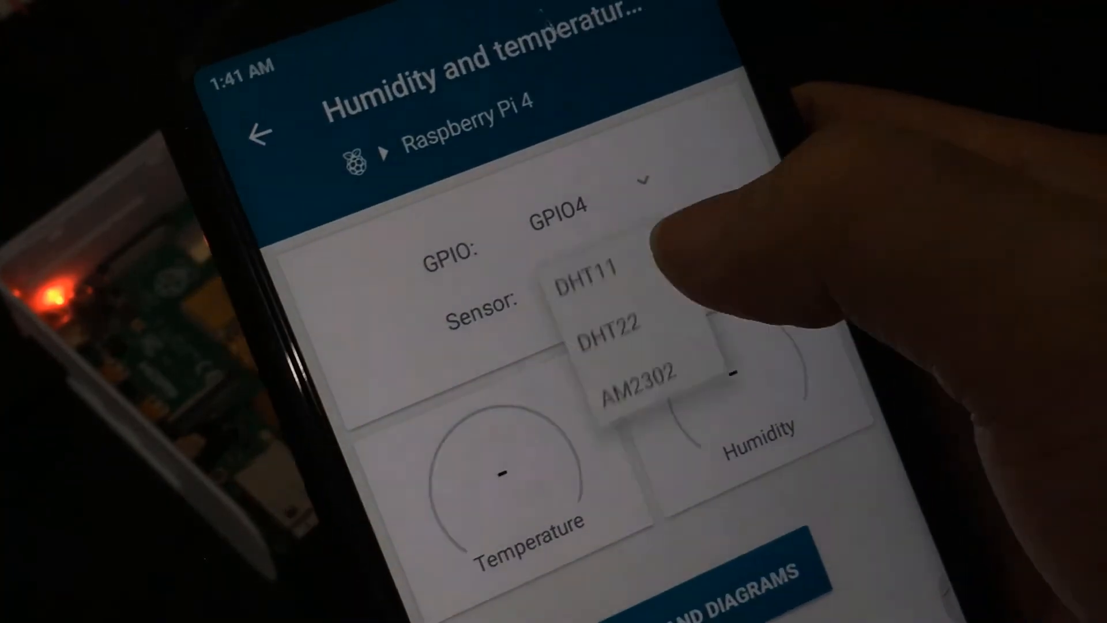
pyautogui.click(609, 330)
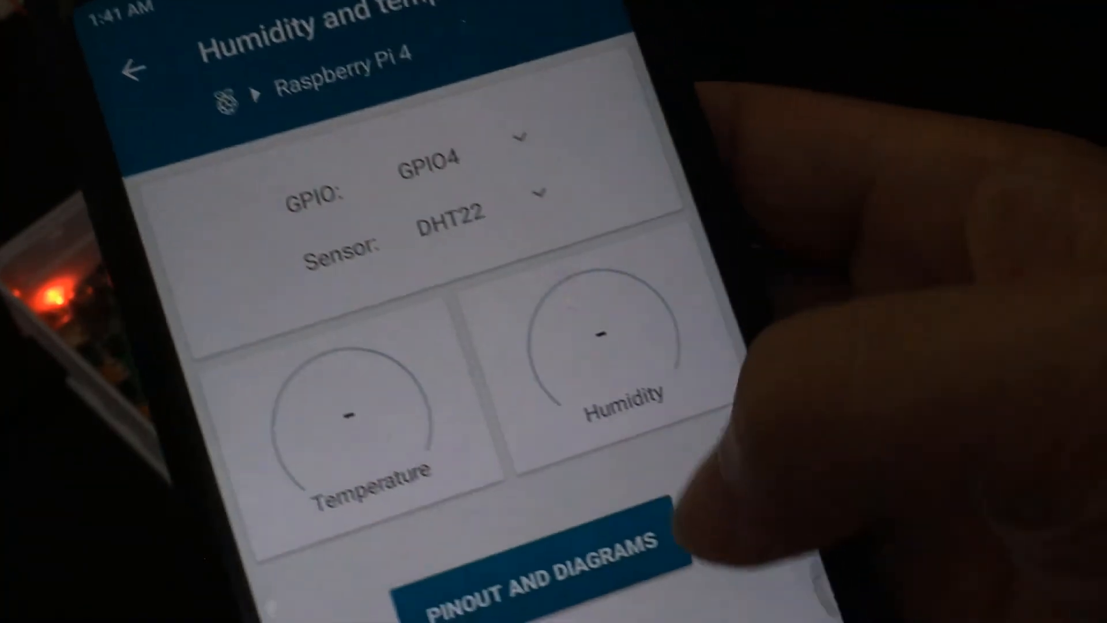
pyautogui.scroll(-3)
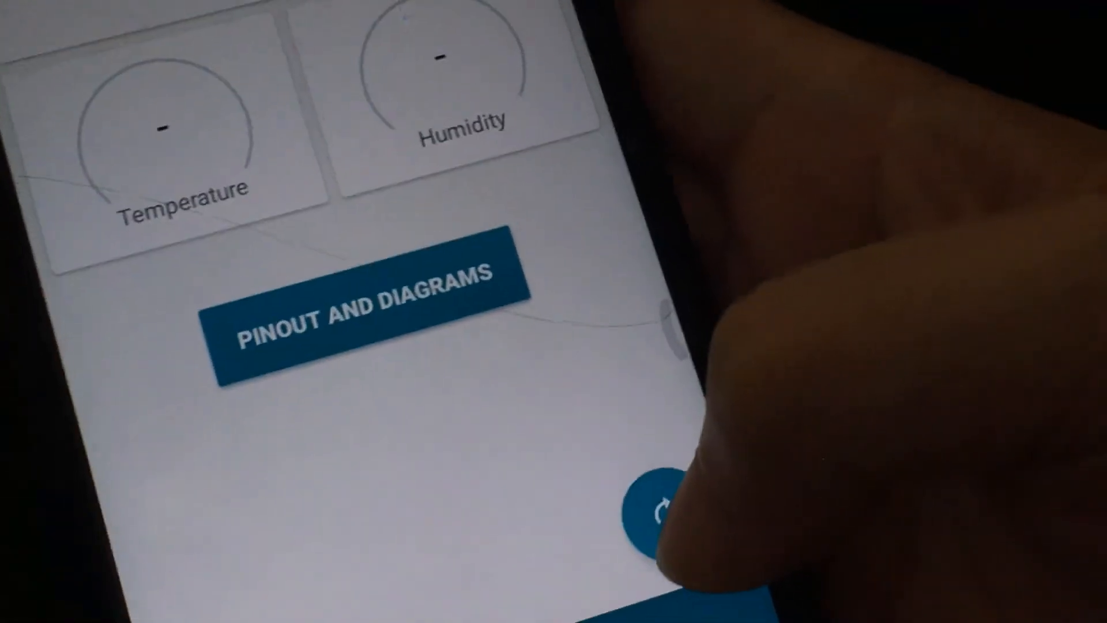
pyautogui.scroll(-3)
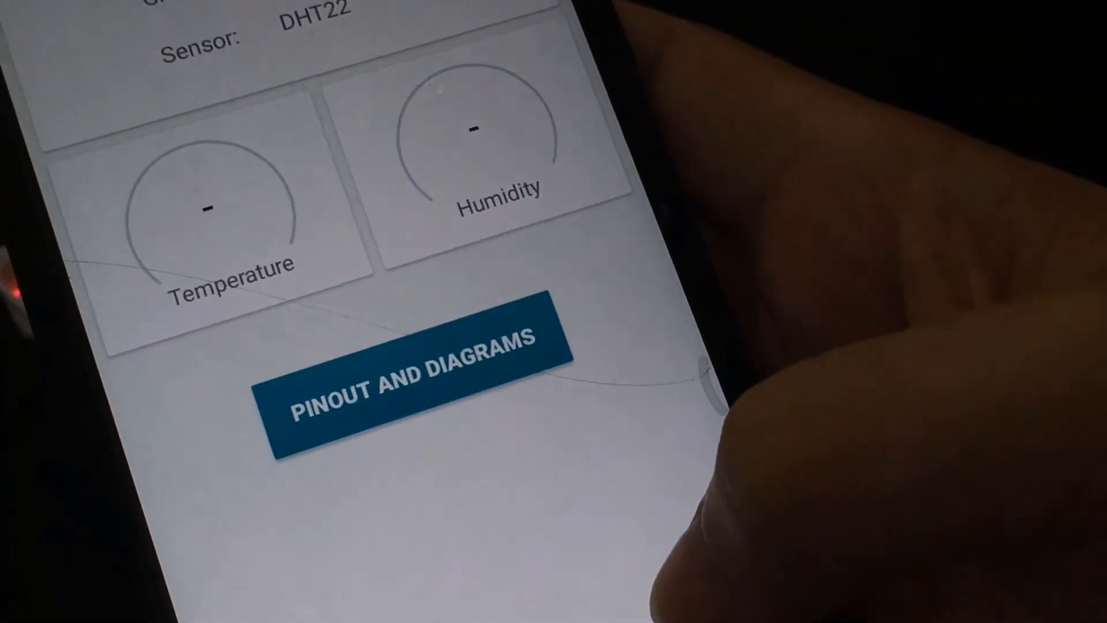